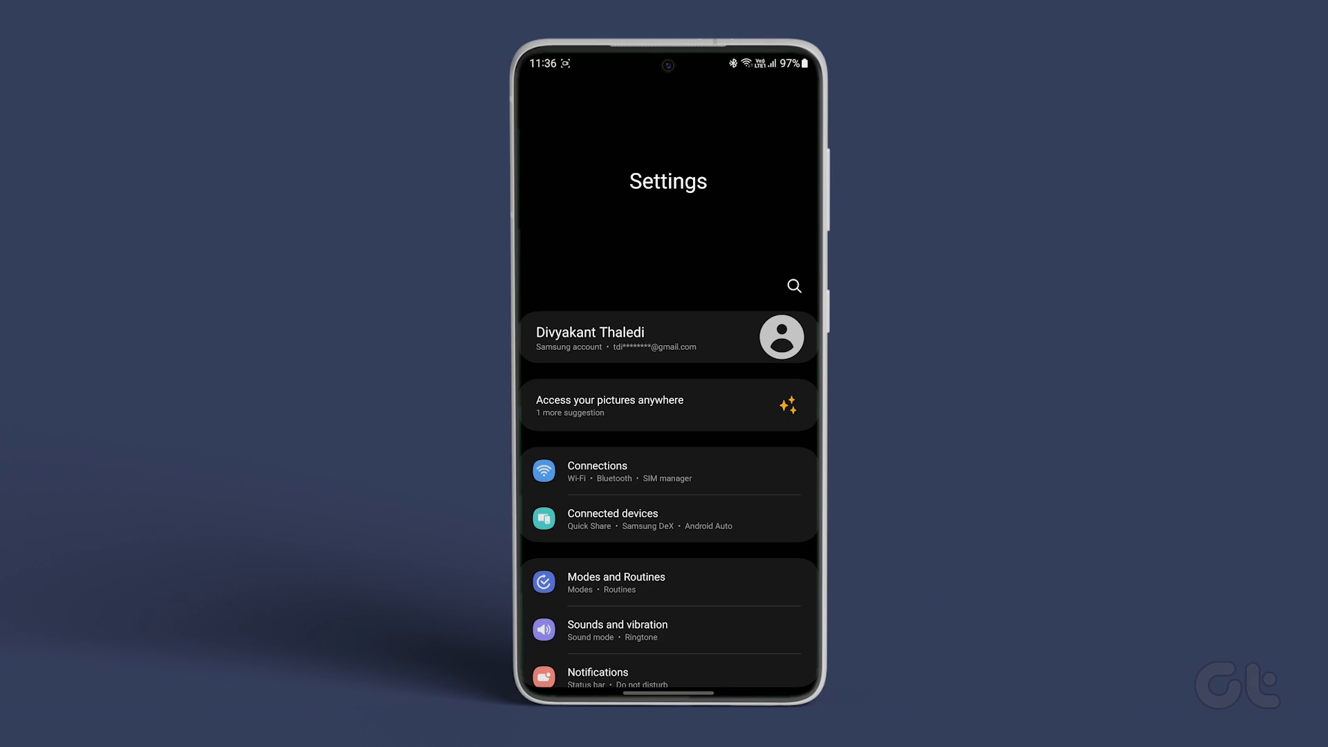
Open Notifications and then App notifications to see which apps may send notifications.
{"action": "left_click", "coordinate": [597, 678]}
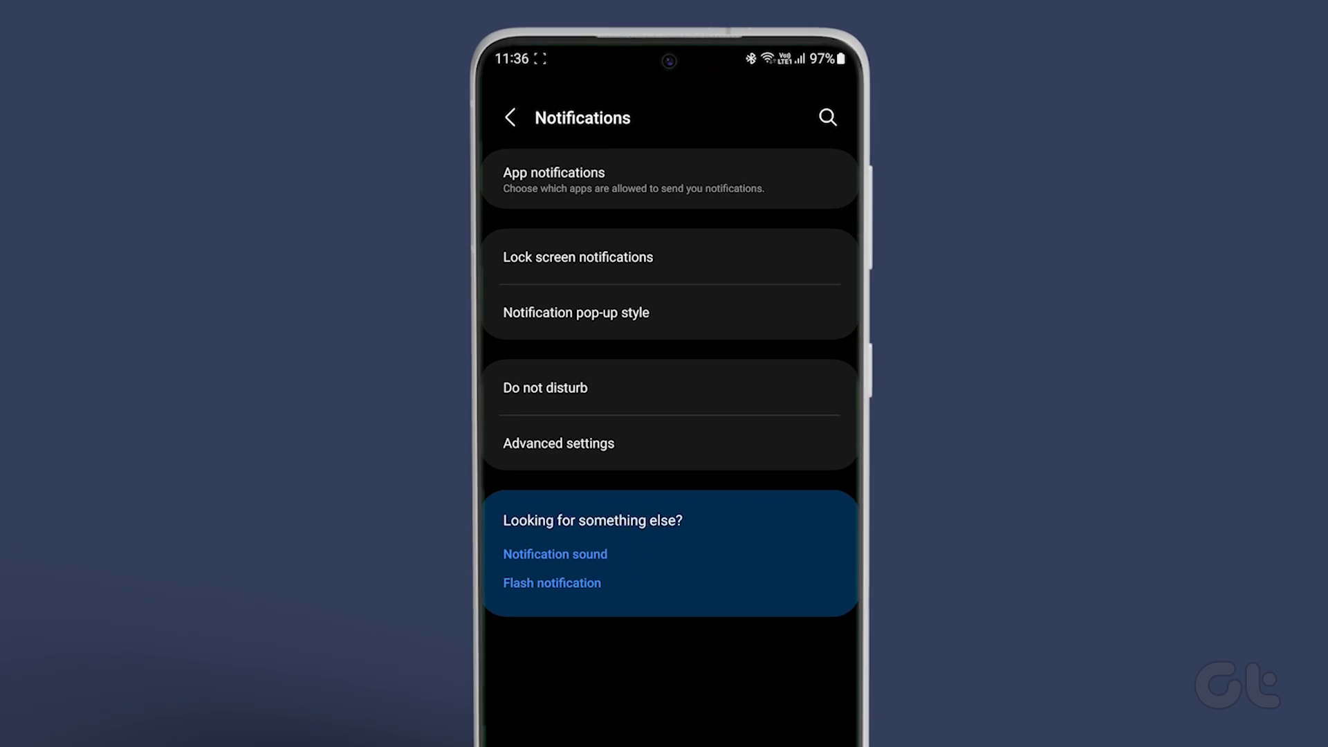
{"action": "left_click", "coordinate": [669, 178]}
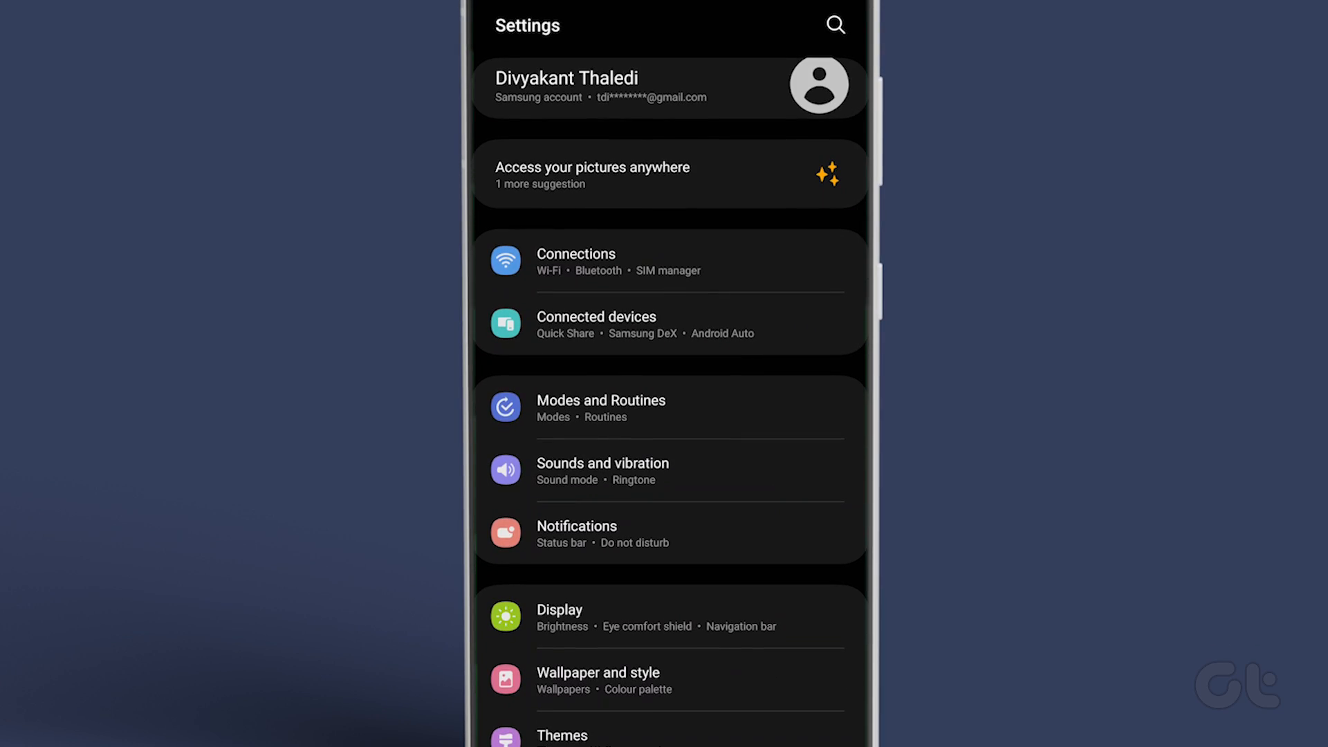
Open Do not disturb under Notifications so its toggle can be switched off.
{"action": "left_click", "coordinate": [575, 526]}
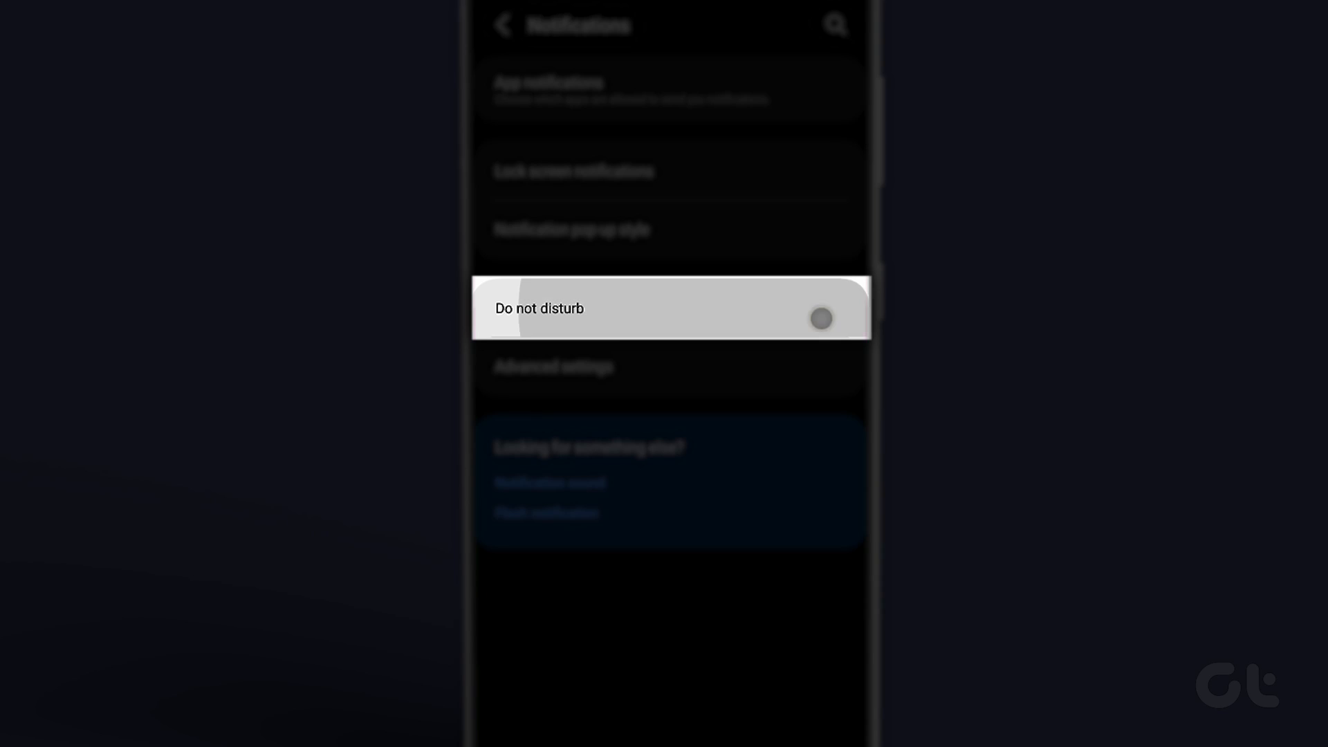
{"action": "left_click", "coordinate": [668, 307]}
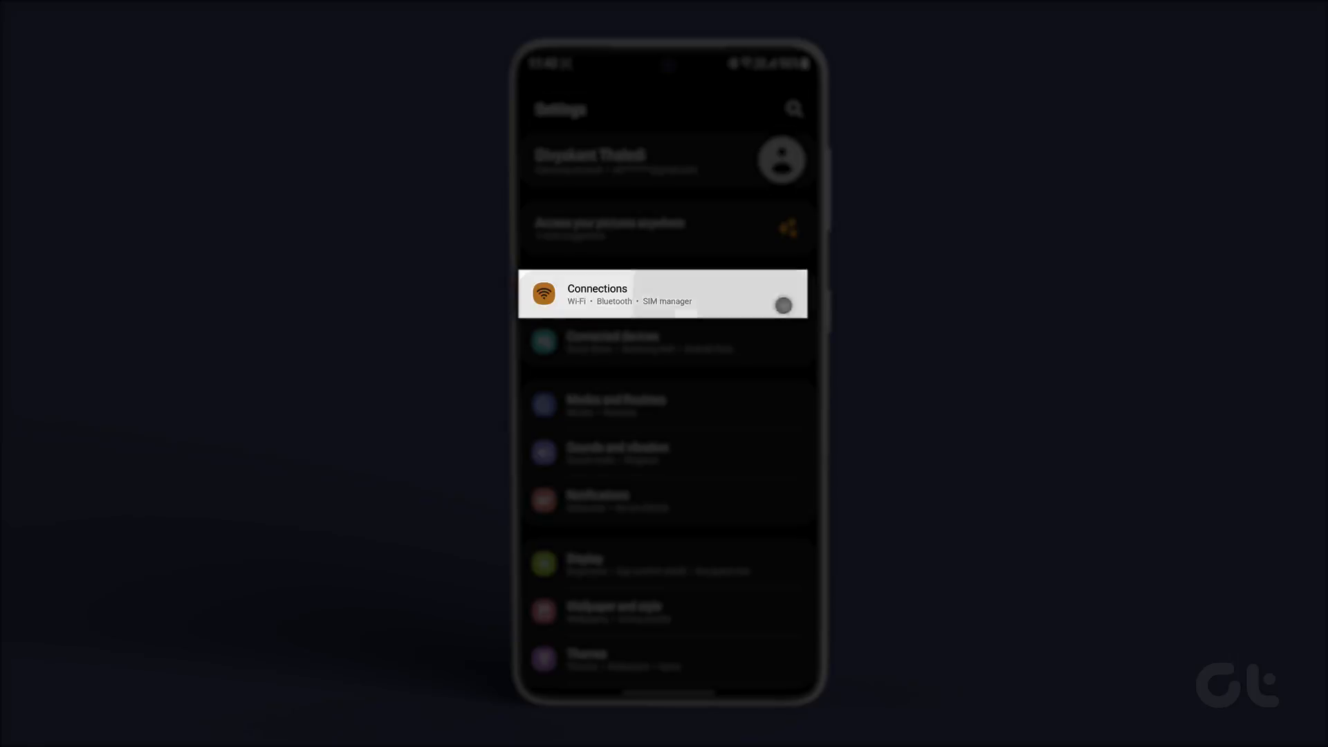
Open Data usage under Connections so Data saver can be switched off.
{"action": "left_click", "coordinate": [666, 293]}
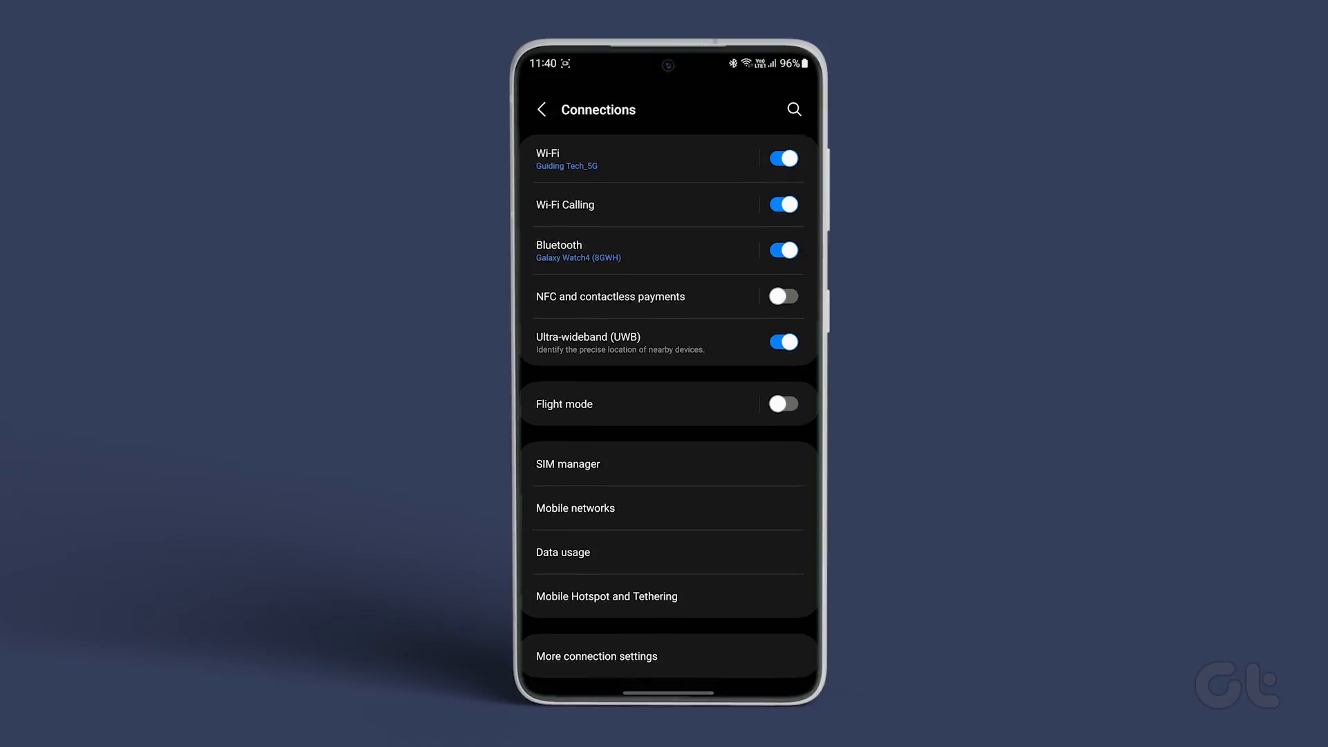
{"action": "left_click", "coordinate": [561, 551]}
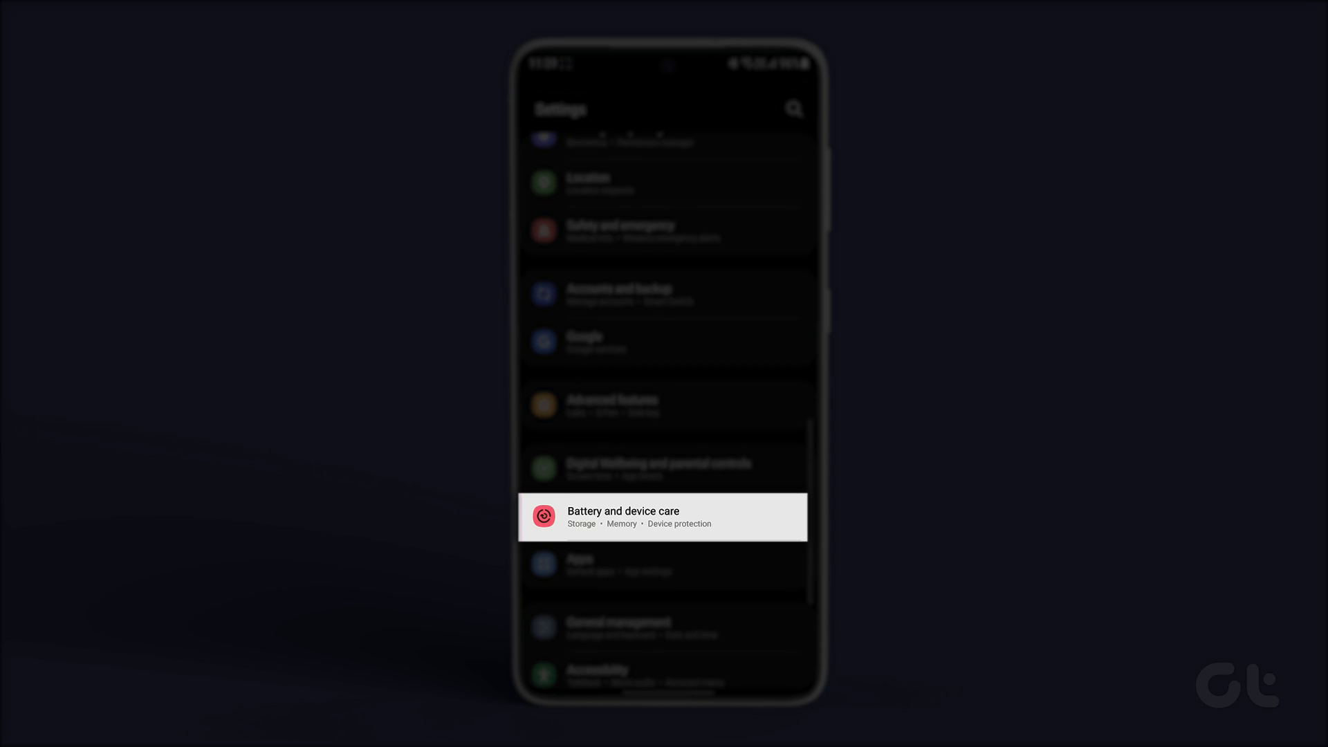
In Battery > Background usage limits, turn off Put unused apps to sleep.
{"action": "left_click", "coordinate": [665, 516]}
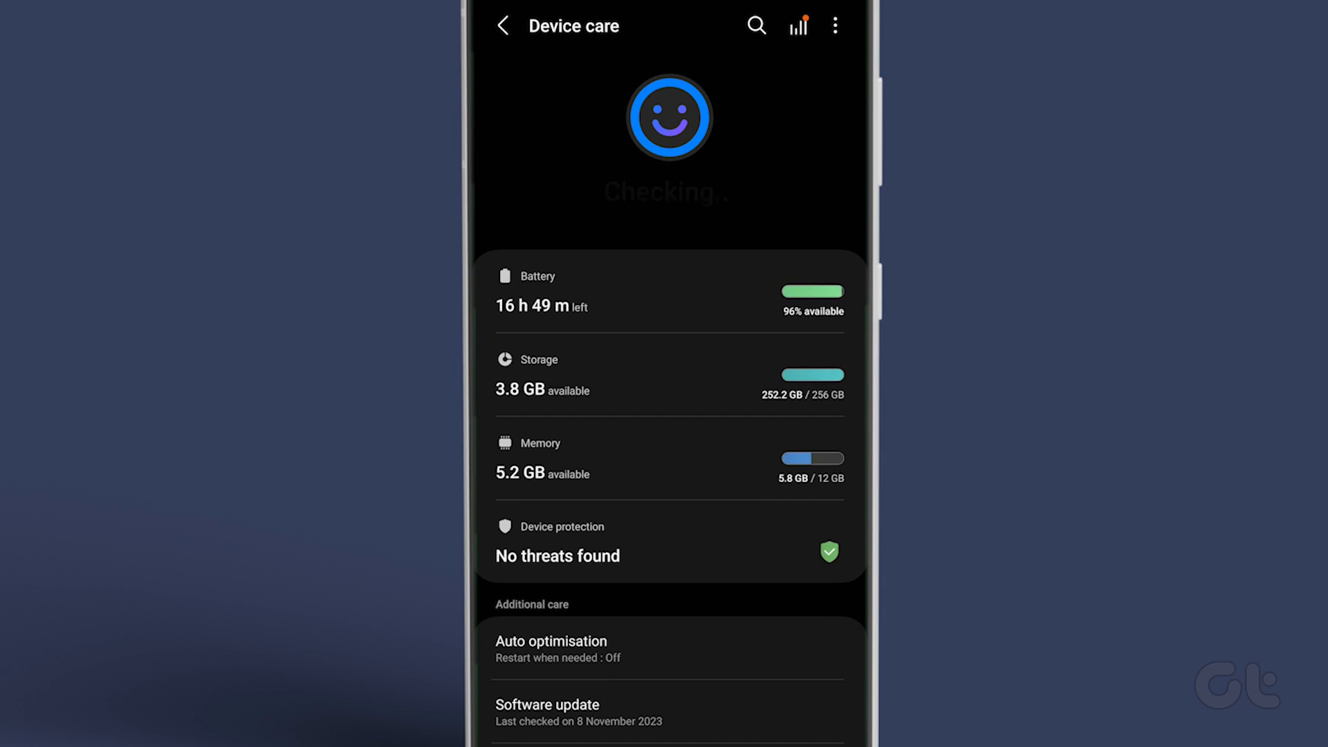
{"action": "left_click", "coordinate": [539, 292]}
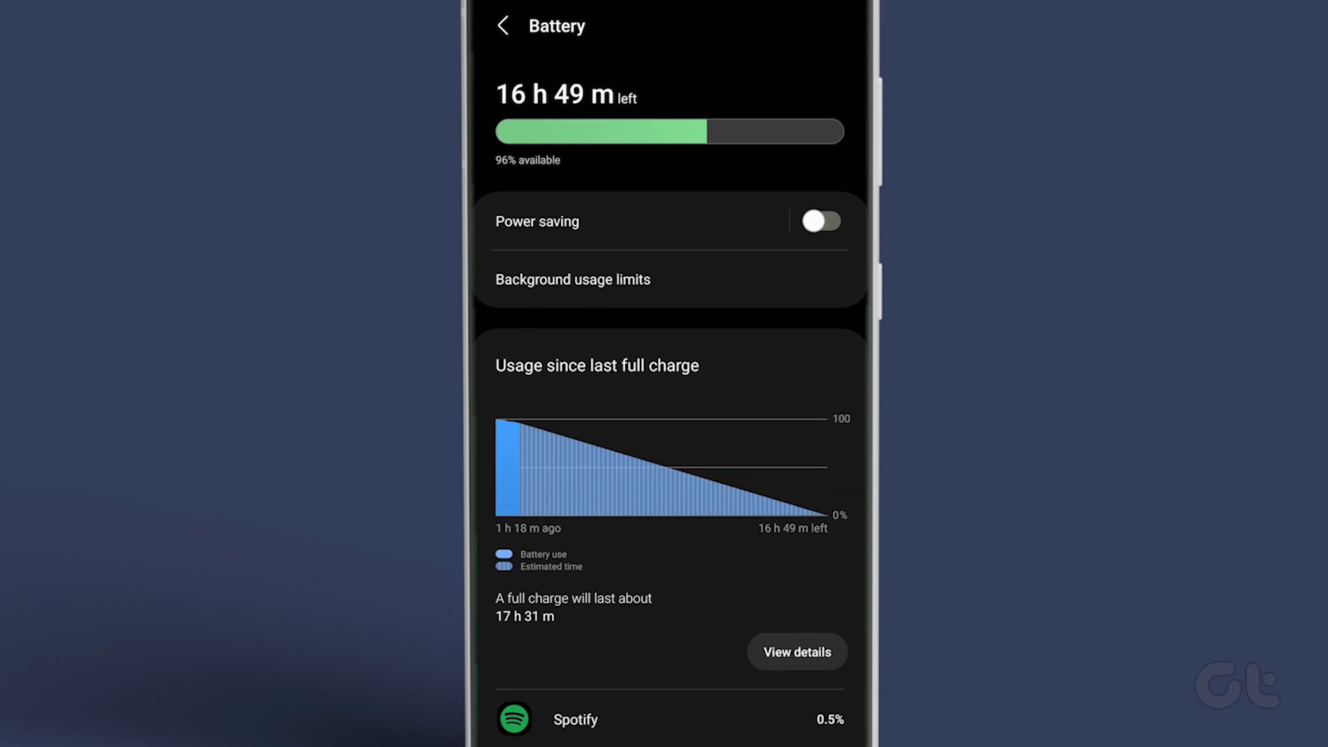
{"action": "left_click", "coordinate": [573, 278]}
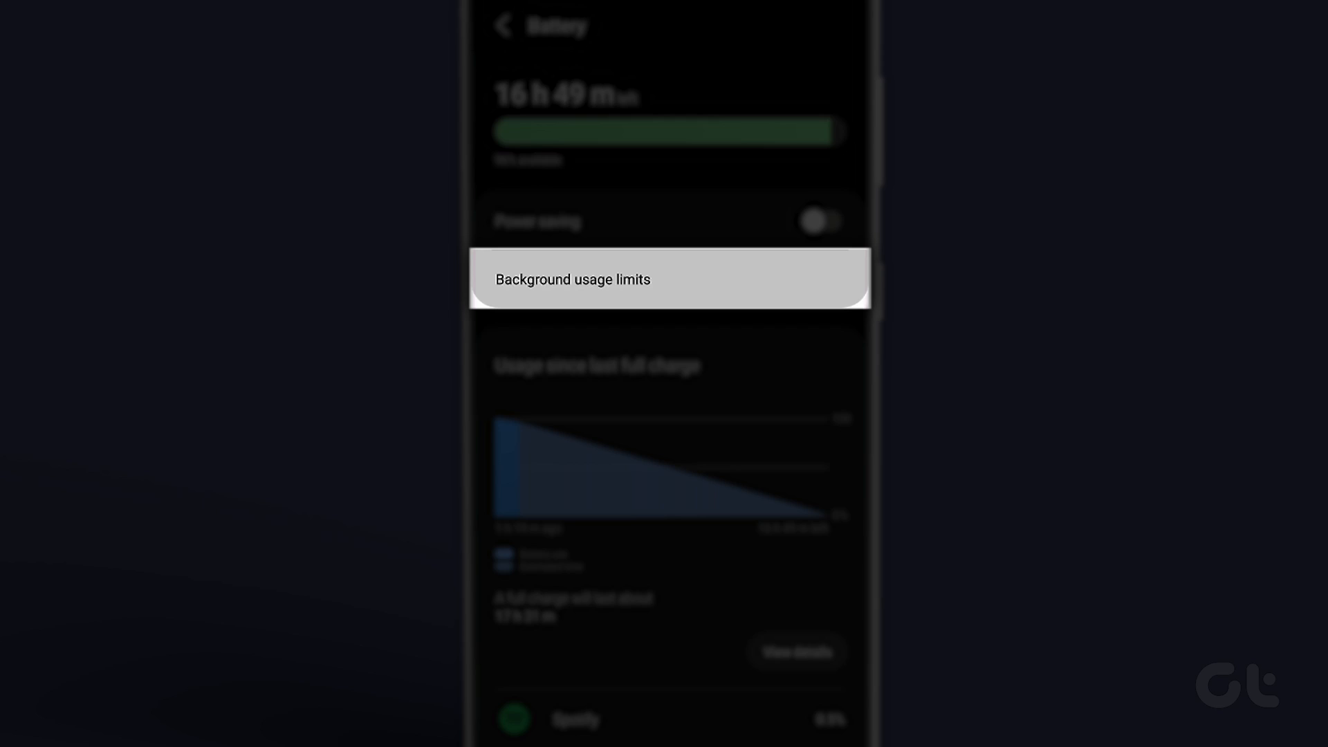
{"action": "left_click", "coordinate": [669, 278]}
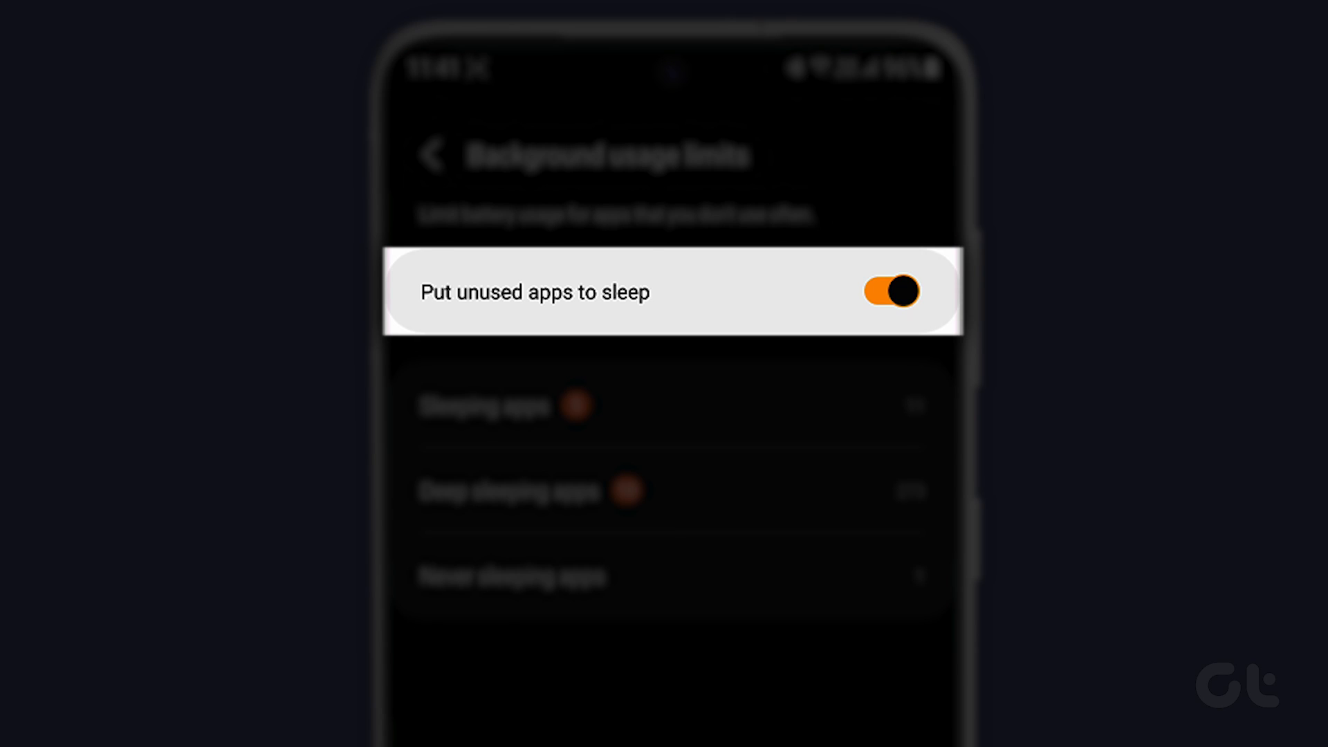
{"action": "left_click", "coordinate": [887, 292]}
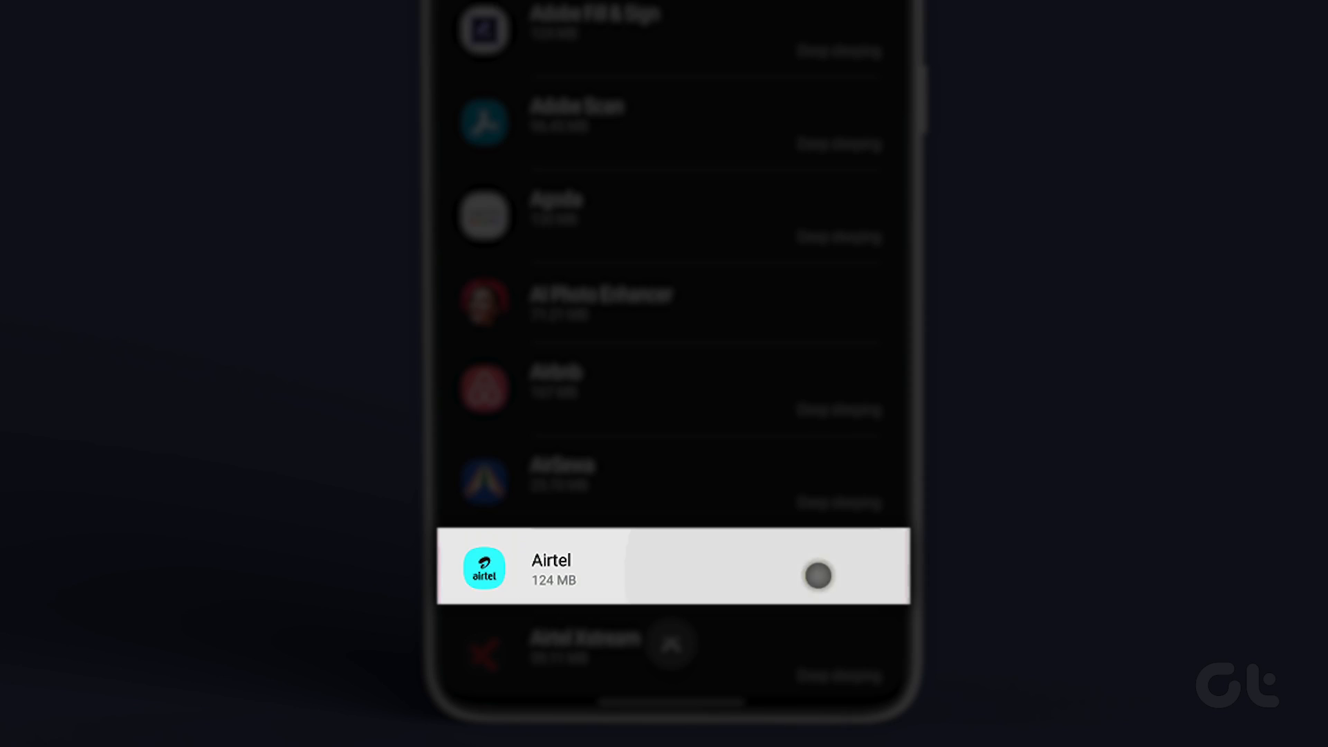
Open the Airtel app's info page and its Battery usage setting.
{"action": "left_click", "coordinate": [549, 567]}
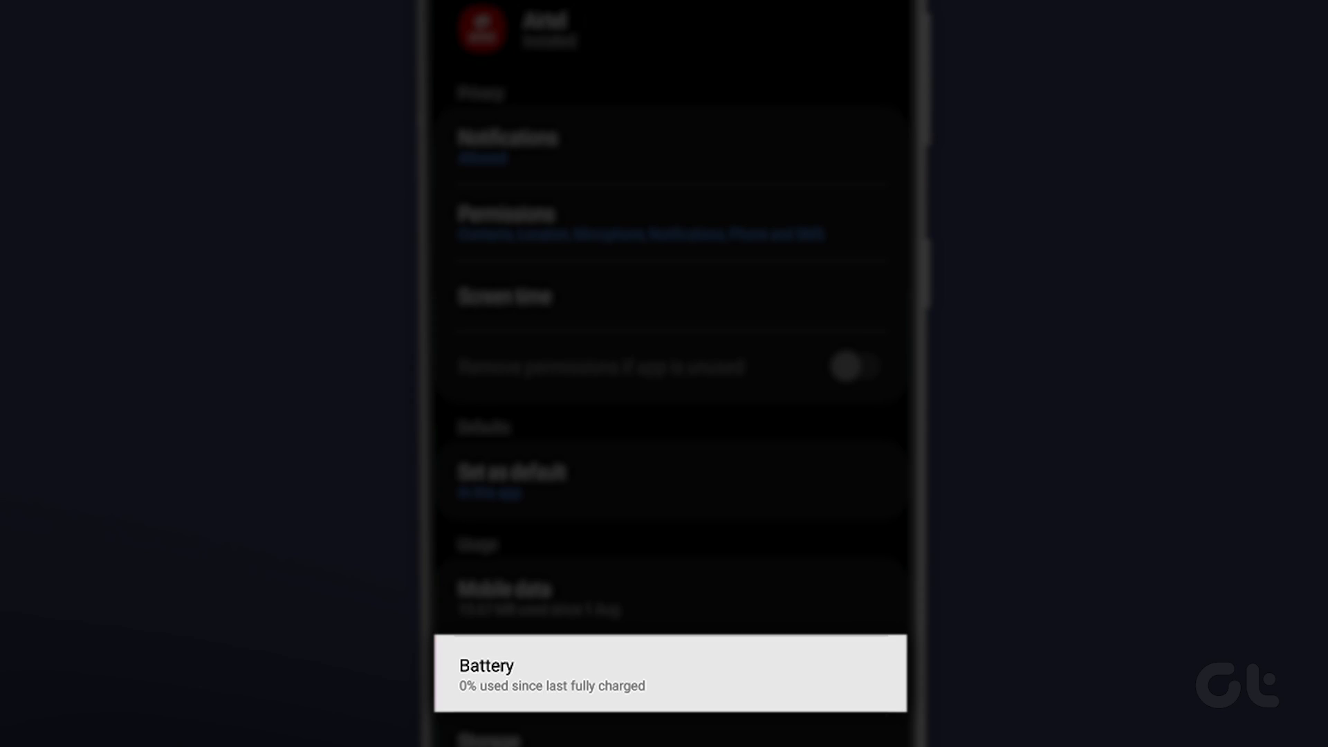
{"action": "left_click", "coordinate": [669, 672]}
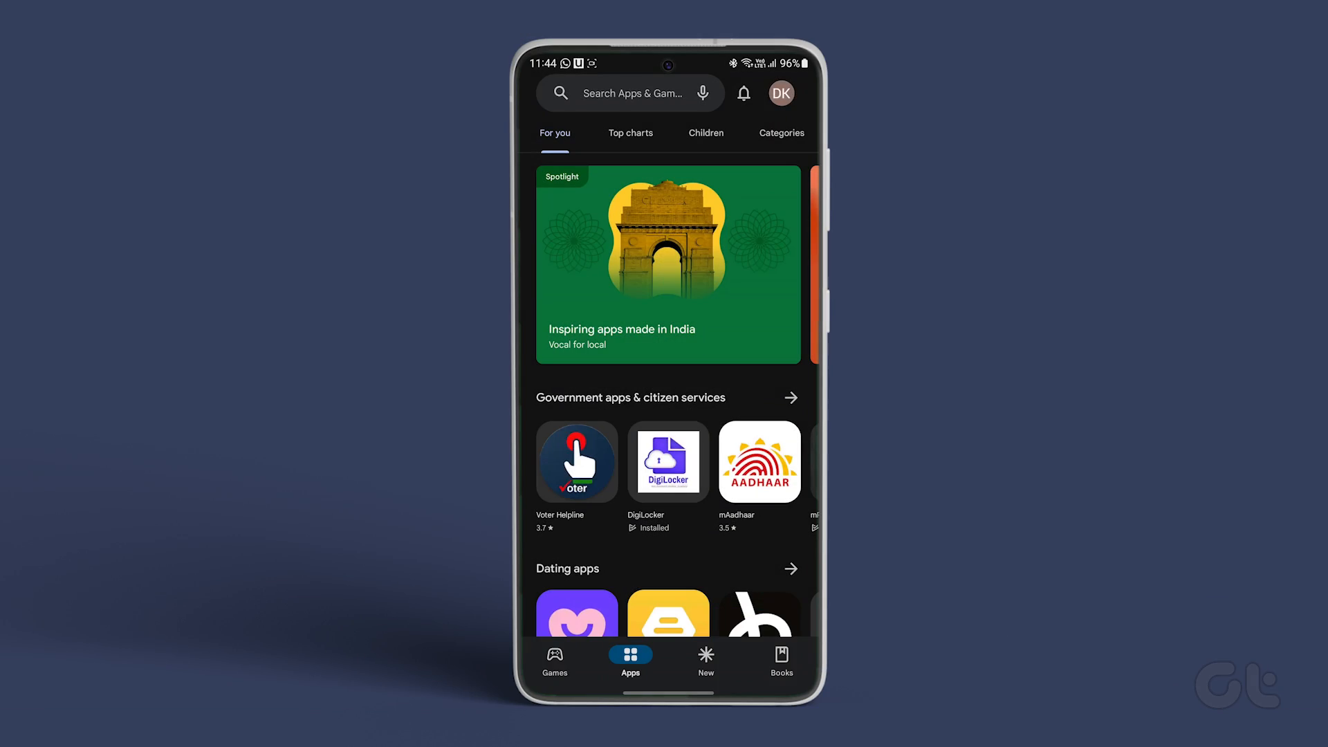
From the profile menu open Manage apps and device and review the installed apps list for updates.
{"action": "left_click", "coordinate": [780, 92]}
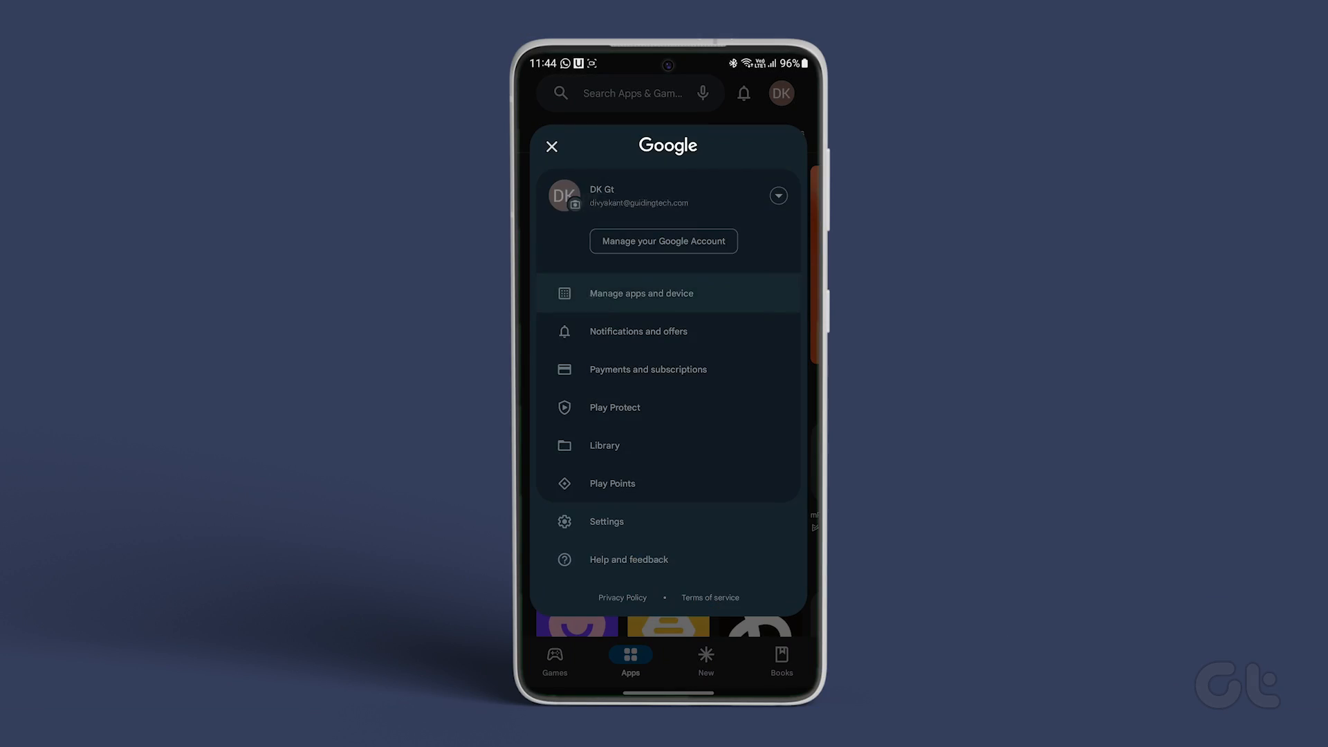
{"action": "left_click", "coordinate": [640, 293]}
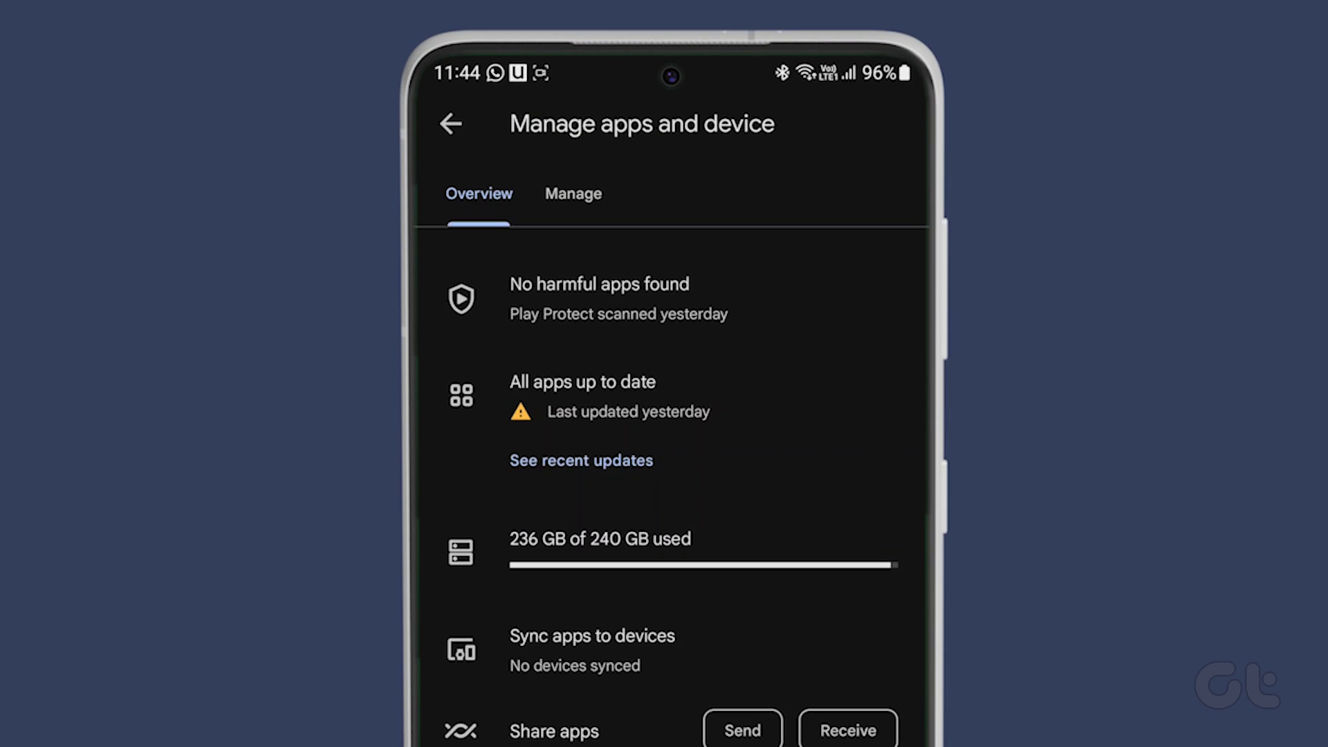
{"action": "left_click", "coordinate": [572, 193]}
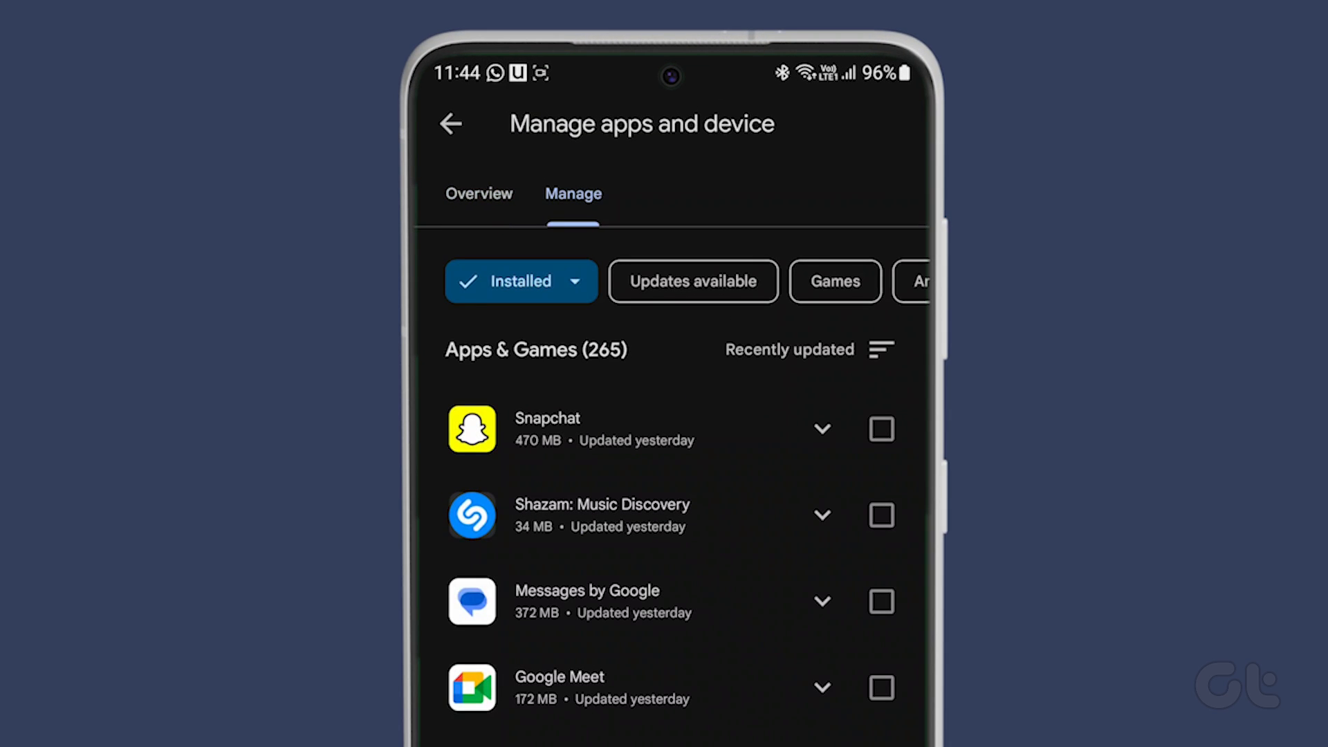
{"action": "scroll", "scroll_direction": "down", "scroll_amount": 3}
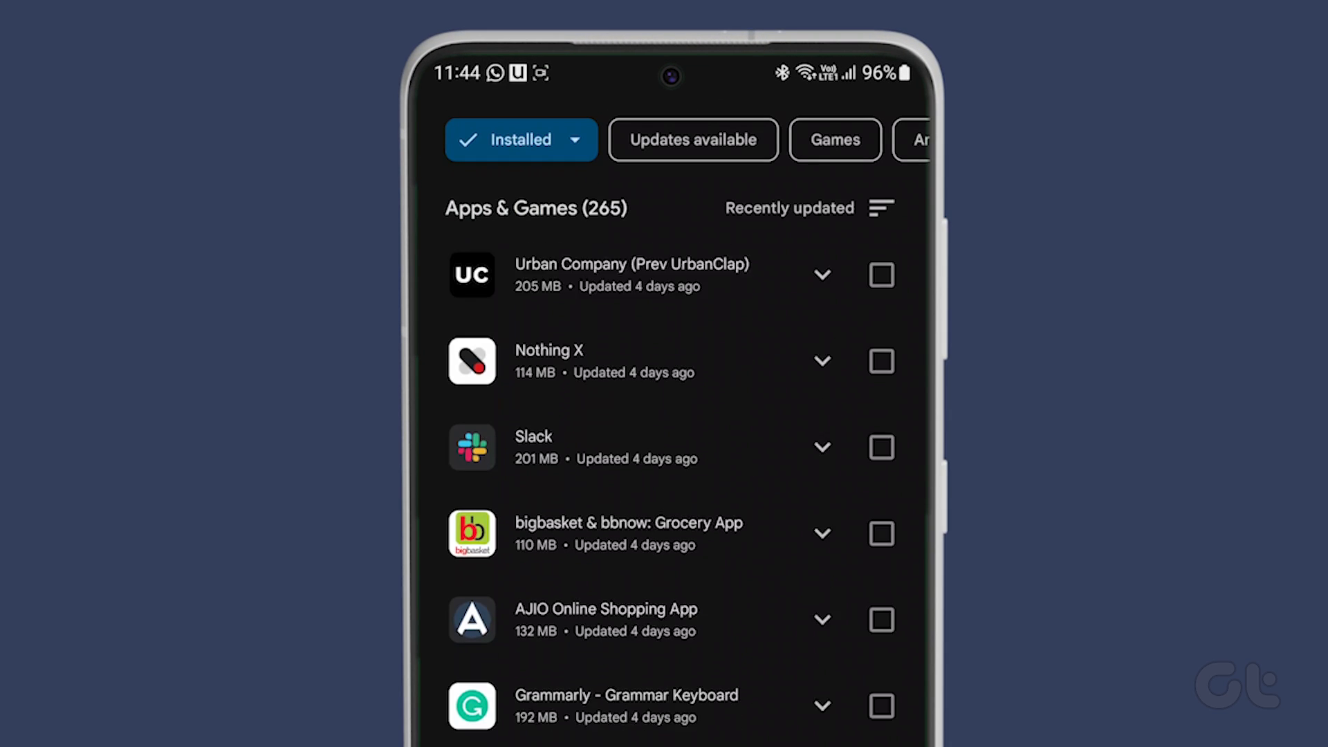